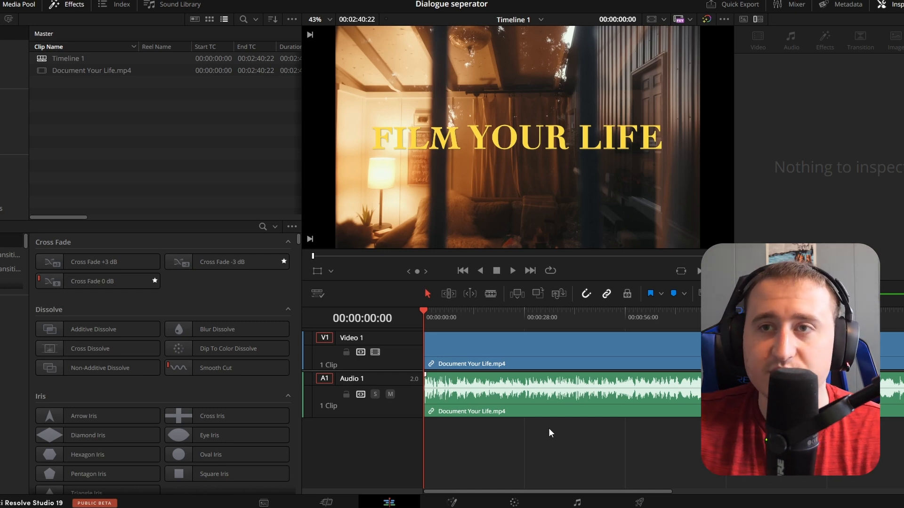
{"action": "mouse_move", "coordinate": [548, 430]}
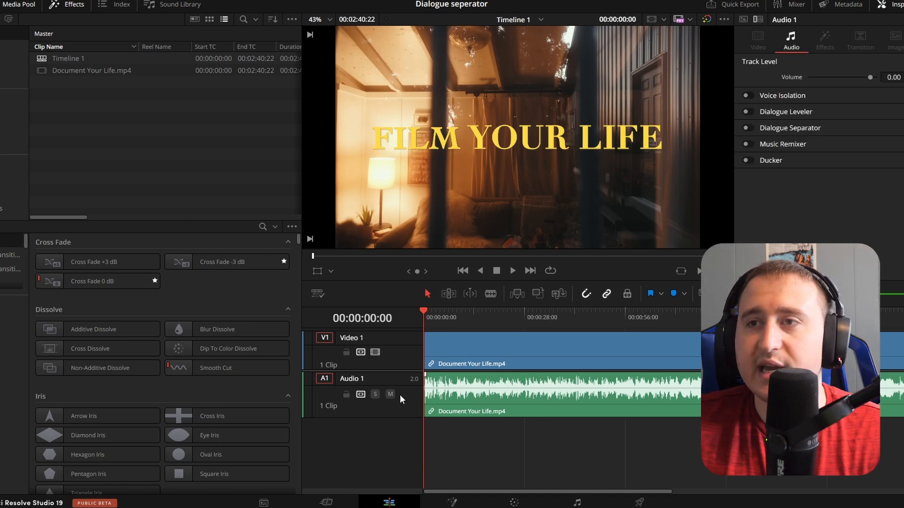
{"action": "mouse_move", "coordinate": [410, 402]}
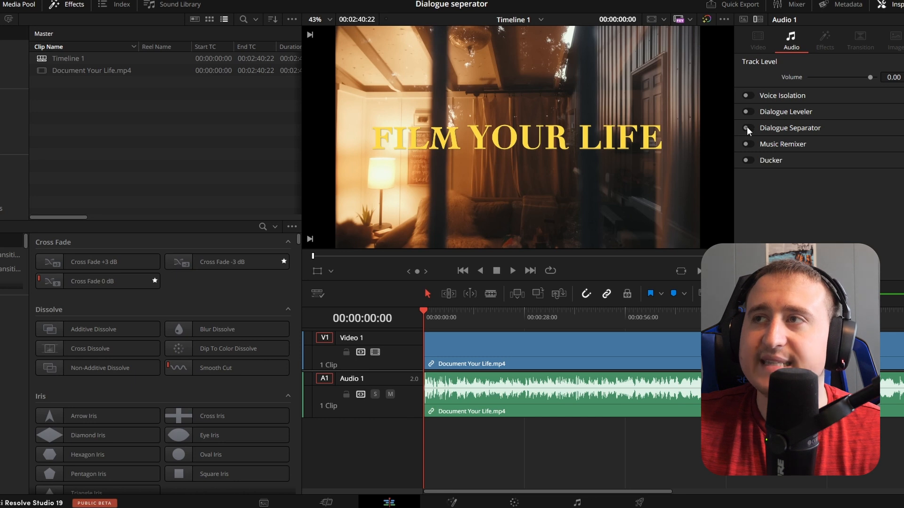
- Enable the Dialogue Separator on the Audio 1 track in the Inspector
{"action": "left_click", "coordinate": [746, 128]}
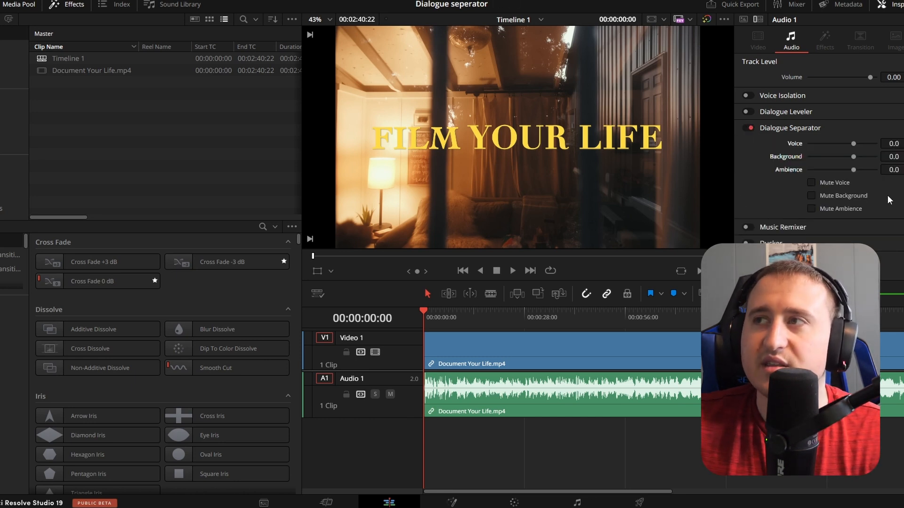
{"action": "mouse_move", "coordinate": [680, 341]}
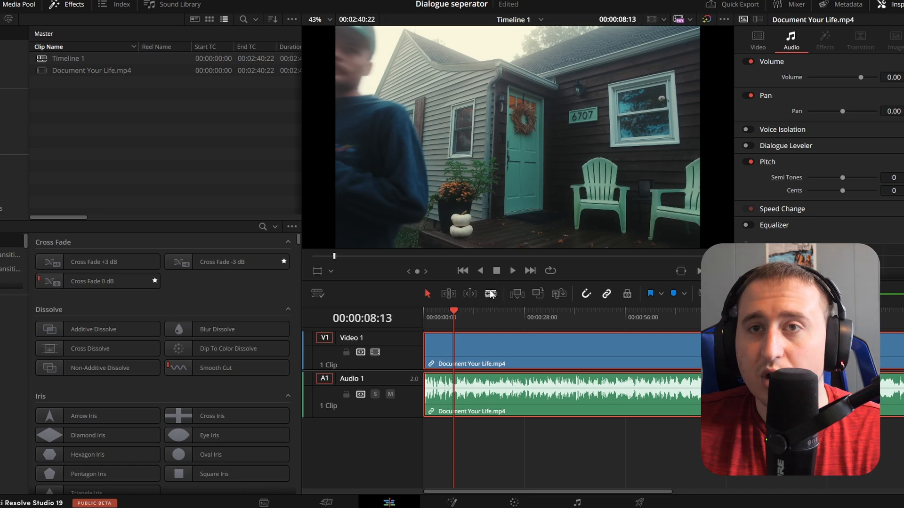
{"action": "mouse_move", "coordinate": [518, 294]}
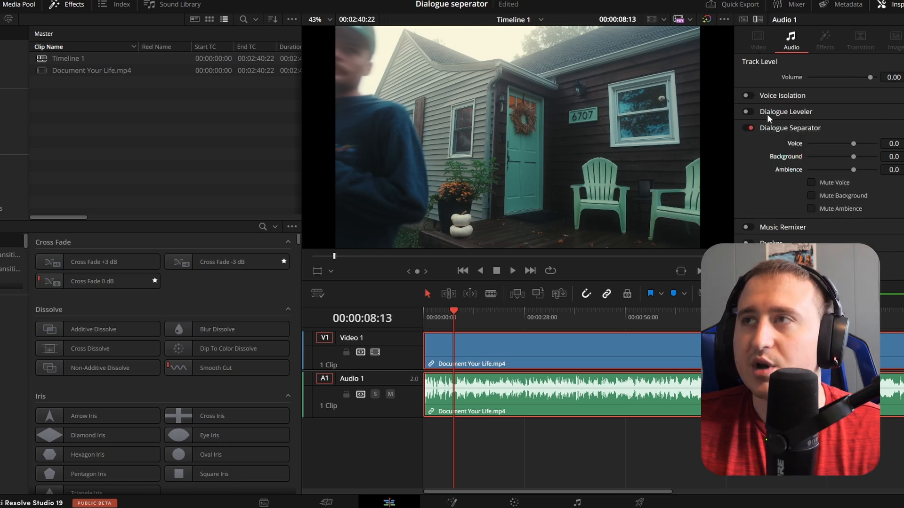
{"action": "mouse_move", "coordinate": [811, 186]}
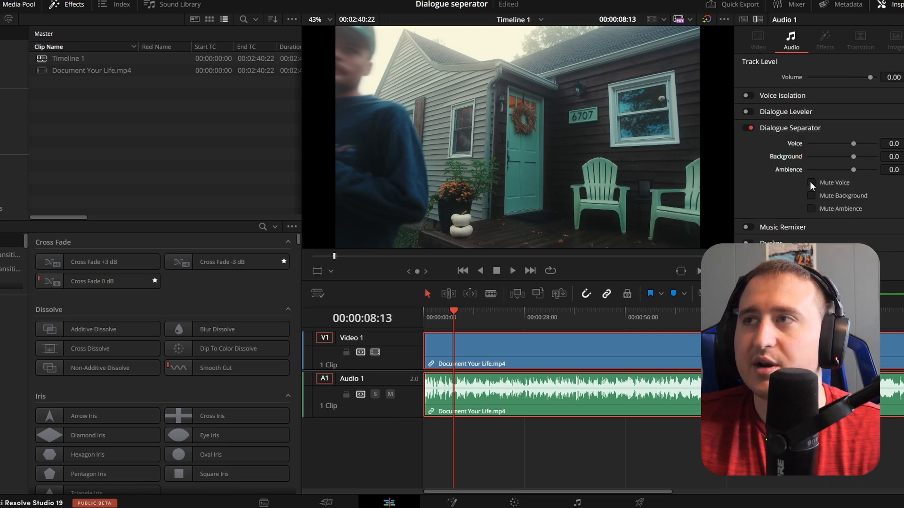
- Mute the voice stem in the Dialogue Separator and play the clip to hear it
{"action": "left_click", "coordinate": [811, 182]}
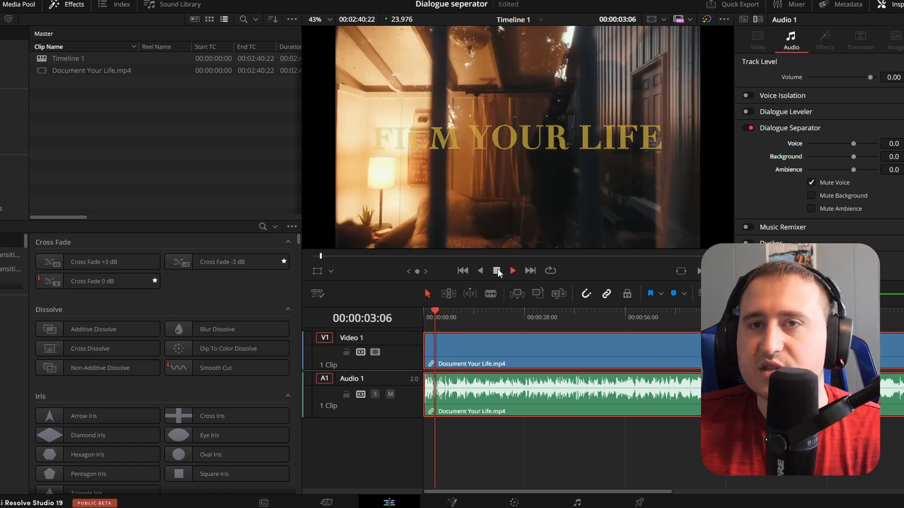
{"action": "left_click", "coordinate": [498, 270]}
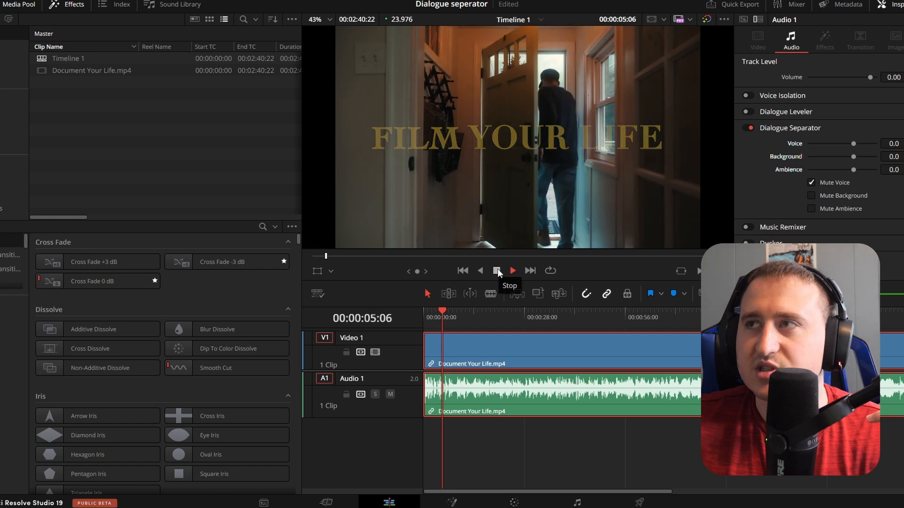
{"action": "left_click", "coordinate": [497, 270]}
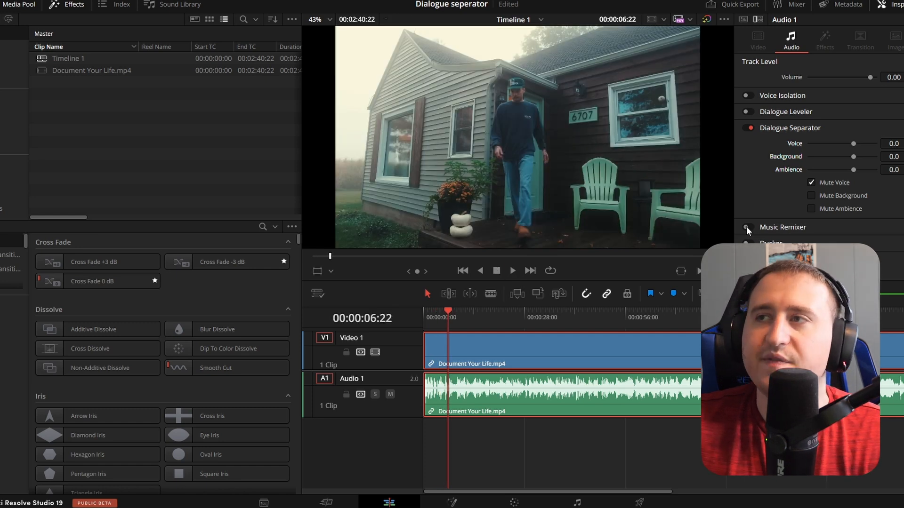
- Enable the Music Remixer alongside the separator and audition the processed clip
{"action": "left_click", "coordinate": [747, 227]}
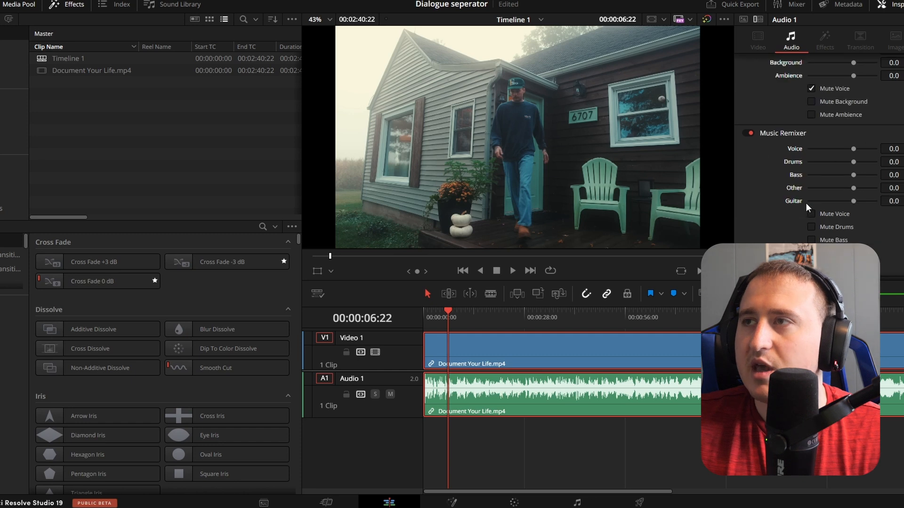
{"action": "scroll", "scroll_direction": "up", "scroll_amount": 3}
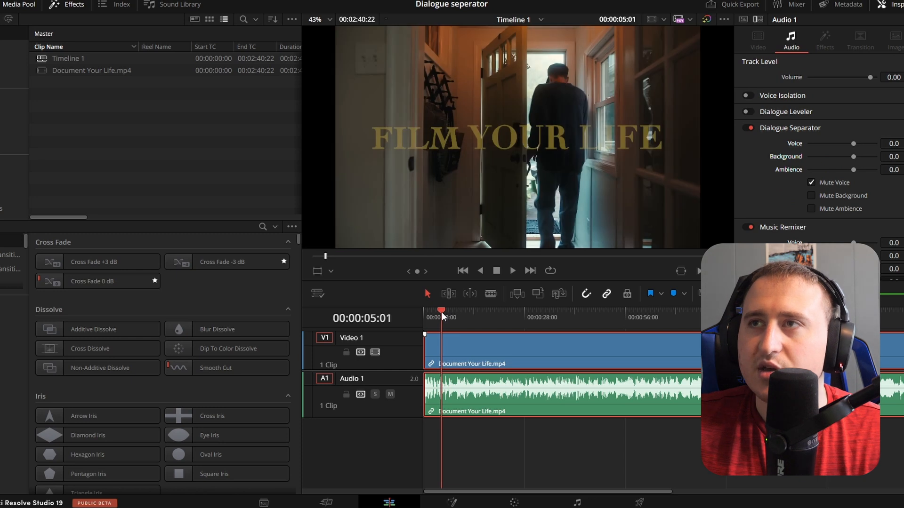
{"action": "left_click", "coordinate": [512, 270]}
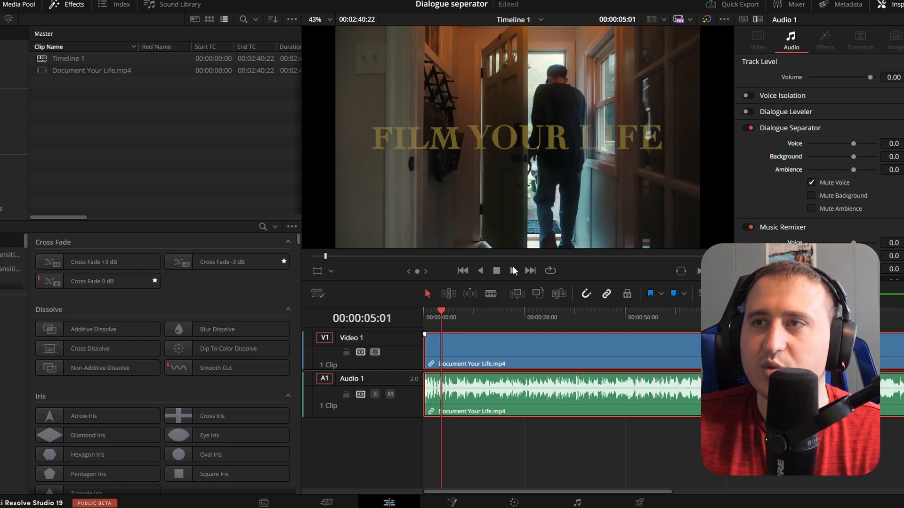
{"action": "mouse_move", "coordinate": [511, 271]}
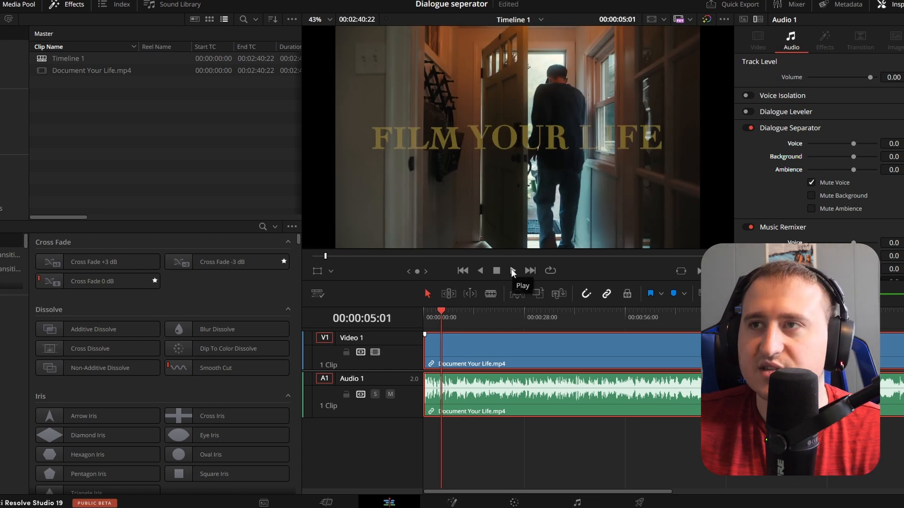
{"action": "left_click", "coordinate": [513, 270]}
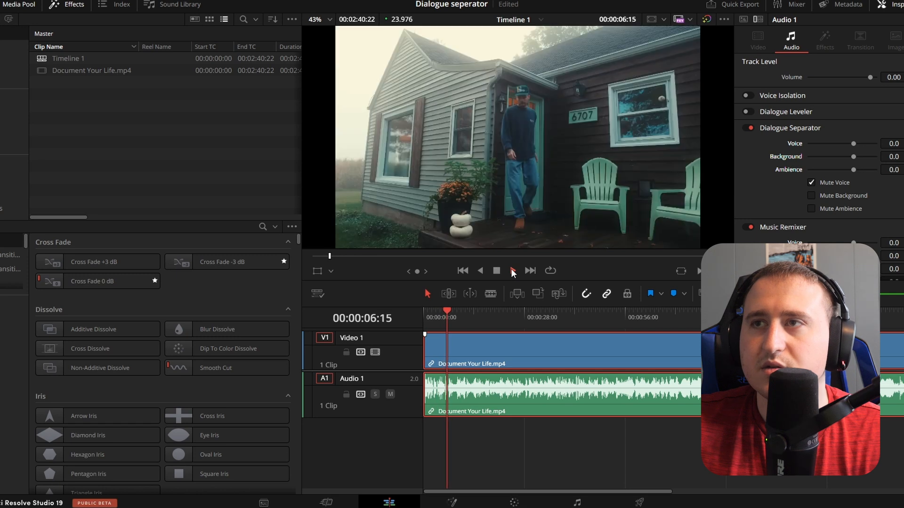
{"action": "left_click", "coordinate": [512, 270]}
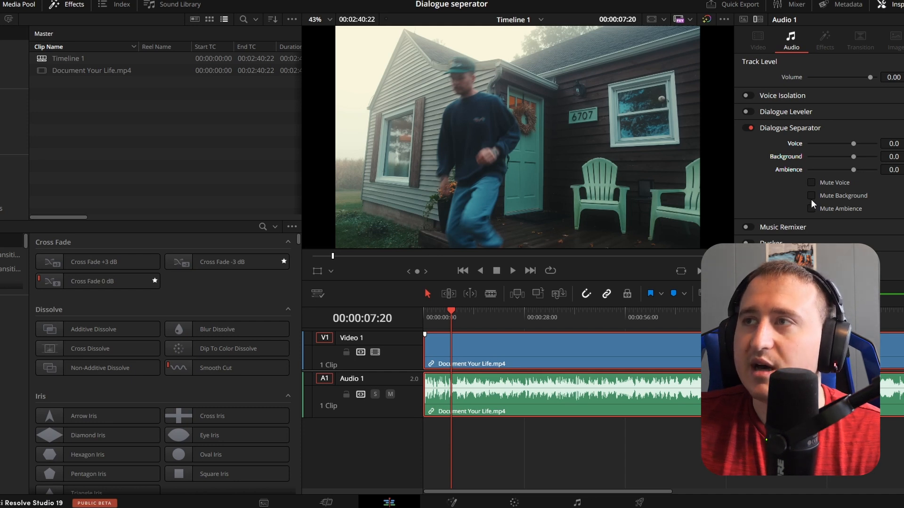
- Audition muting the background stem, then the ambience stem, then clear all mutes
{"action": "left_click", "coordinate": [811, 196]}
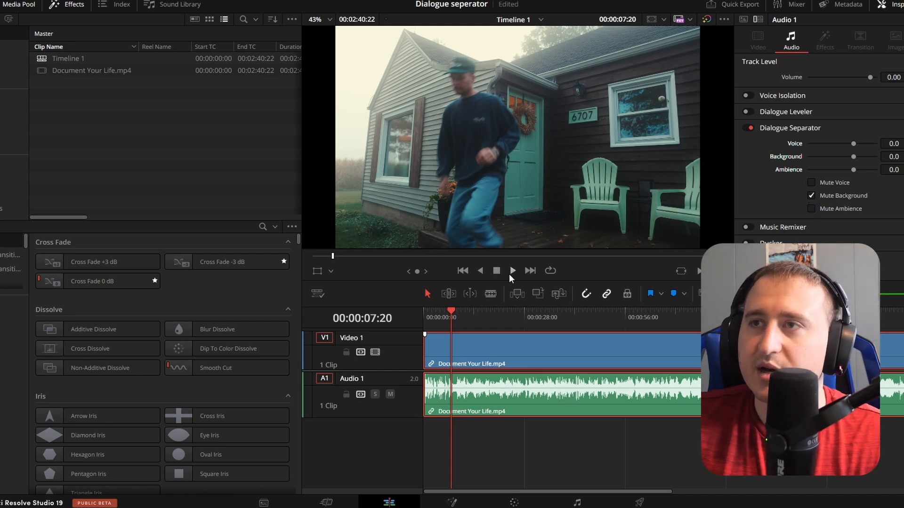
{"action": "left_click", "coordinate": [512, 271]}
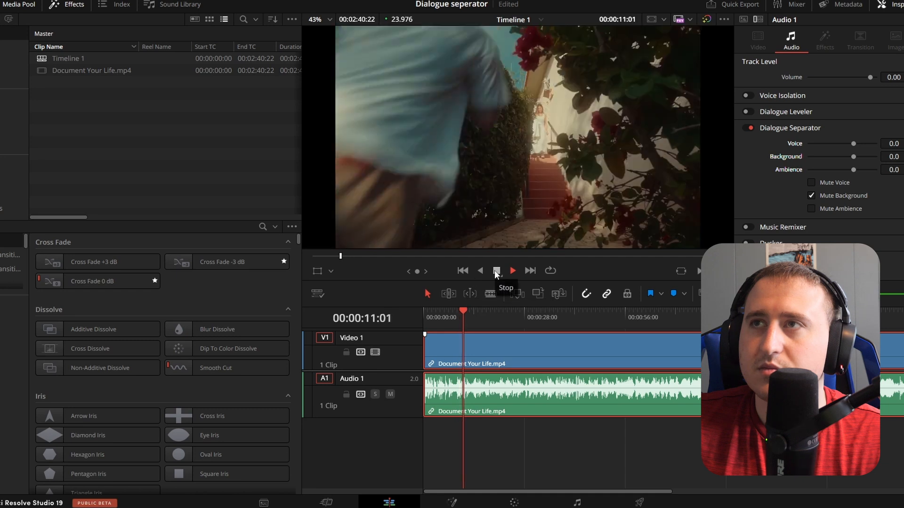
{"action": "left_click", "coordinate": [513, 270]}
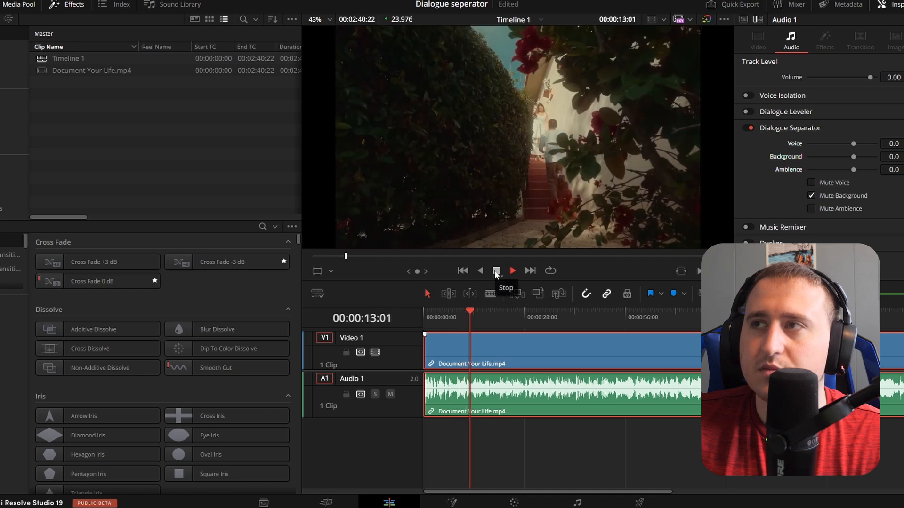
{"action": "left_click", "coordinate": [496, 270]}
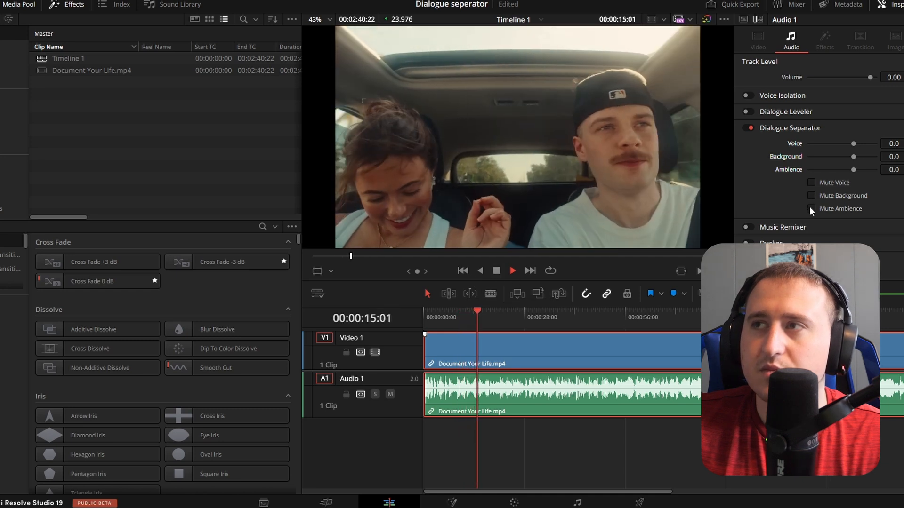
{"action": "left_click", "coordinate": [812, 196]}
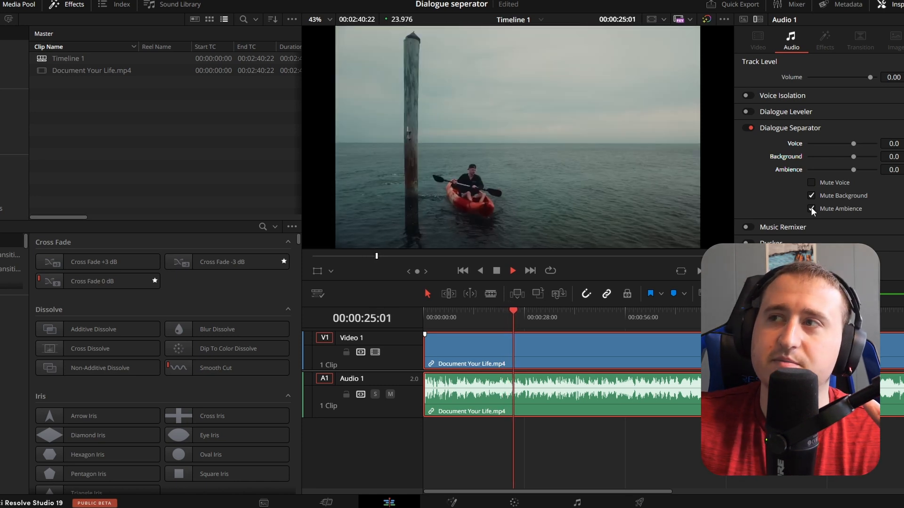
{"action": "left_click", "coordinate": [812, 208]}
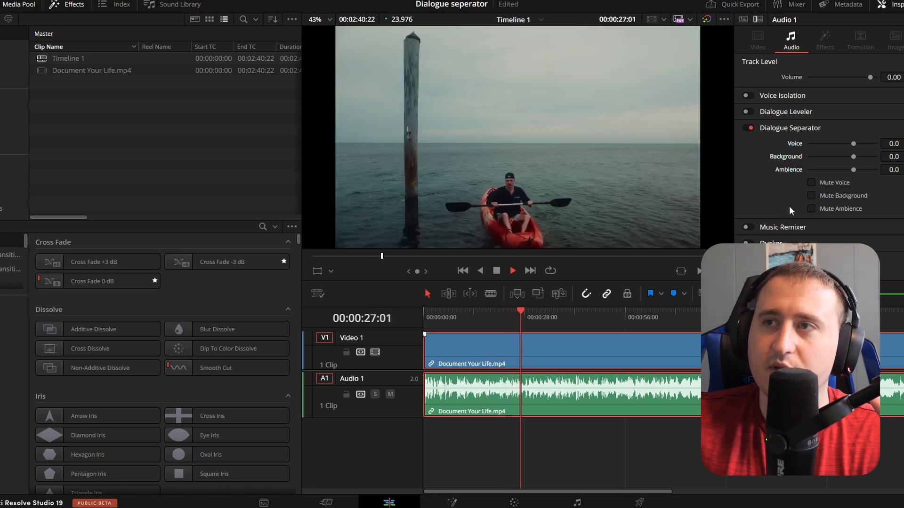